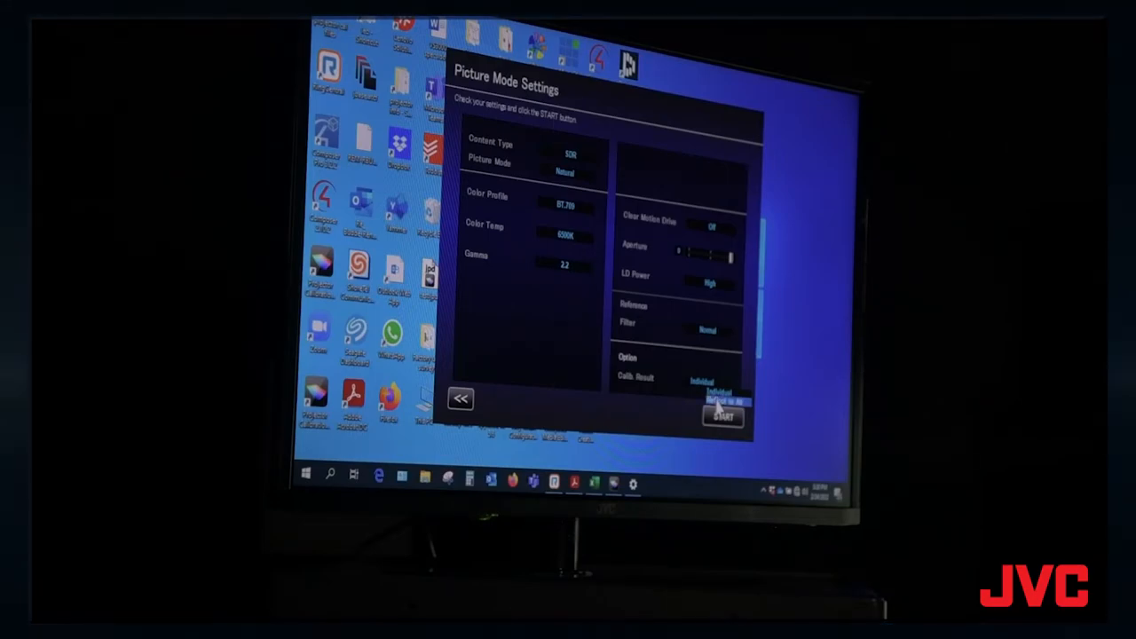
Set Calib Result to Reflect to All in Picture Mode Settings.
{"action": "left_click", "coordinate": [723, 417]}
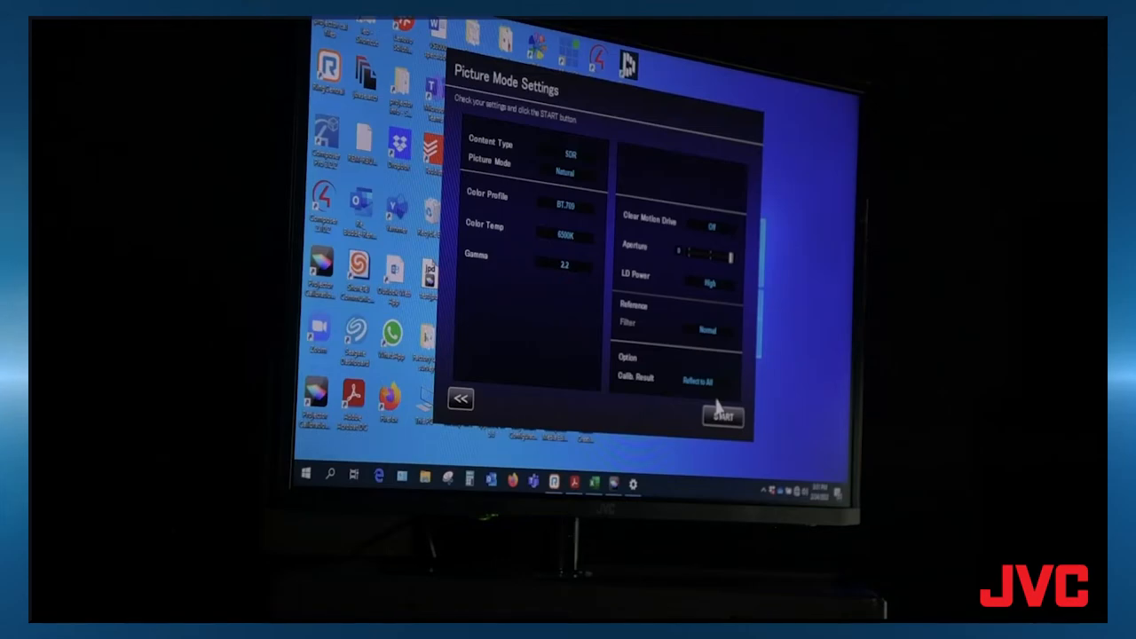
{"action": "mouse_move", "coordinate": [668, 413]}
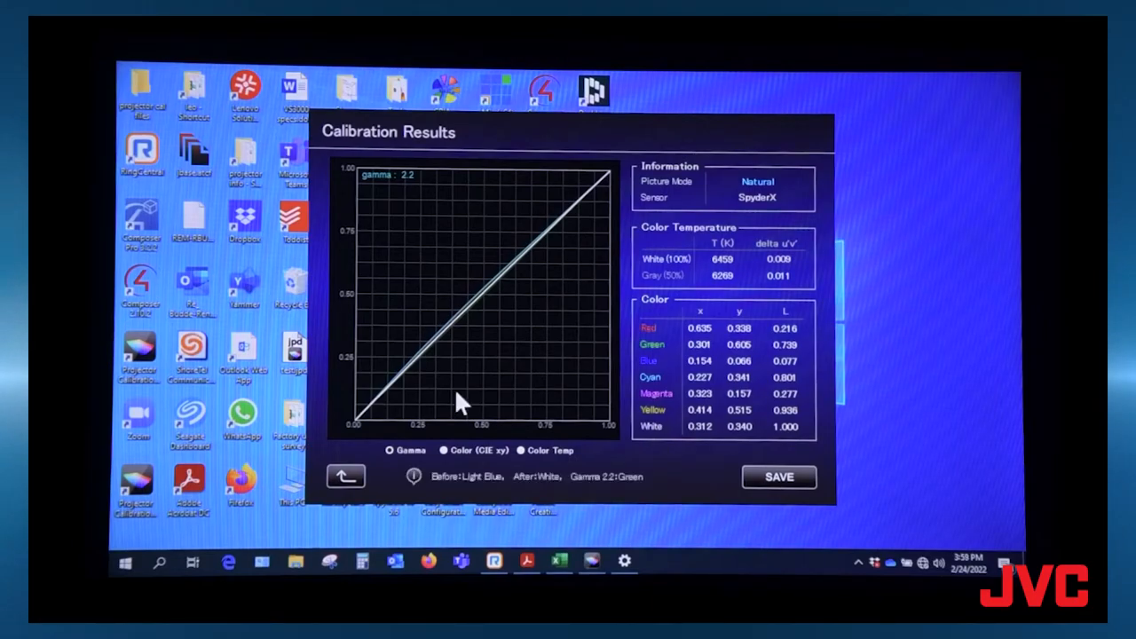
{"action": "mouse_move", "coordinate": [417, 377]}
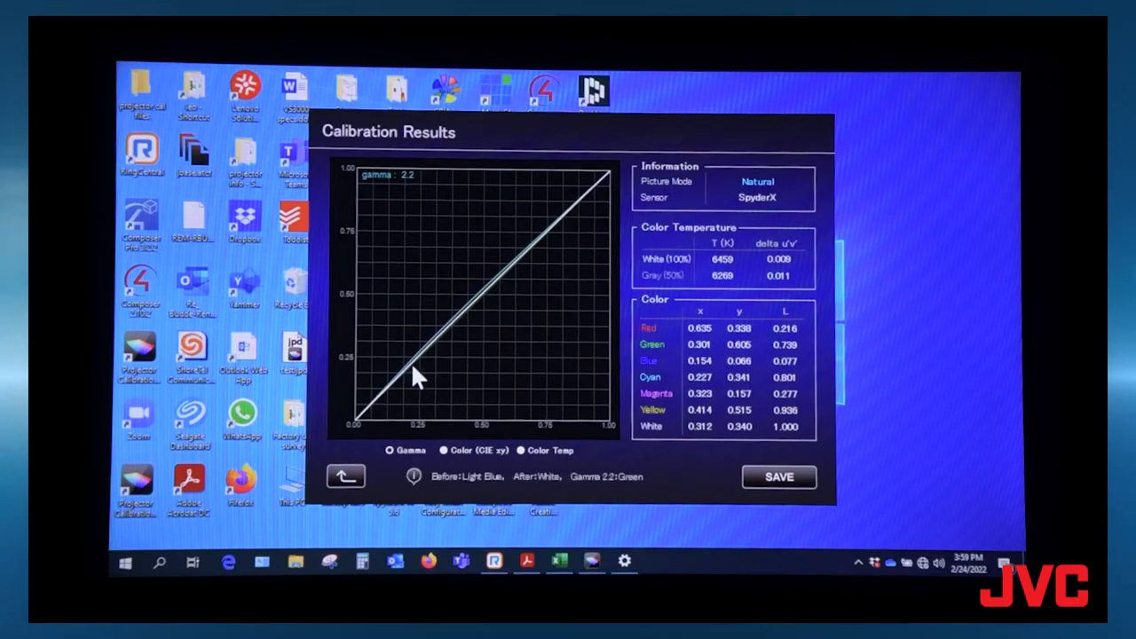
{"action": "mouse_move", "coordinate": [426, 369]}
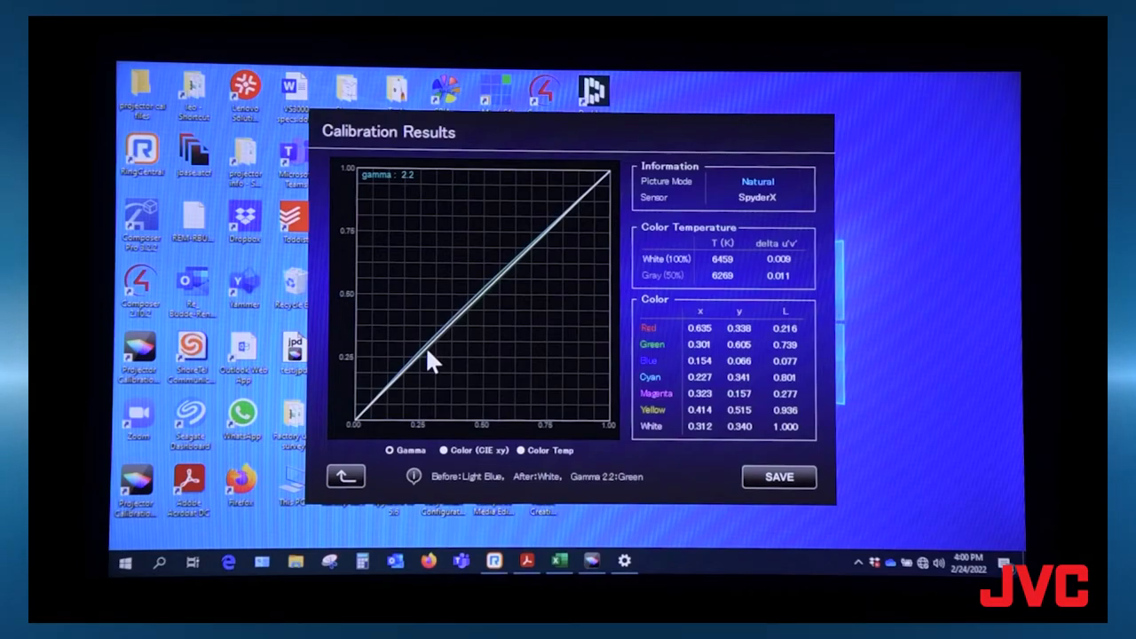
{"action": "mouse_move", "coordinate": [444, 349]}
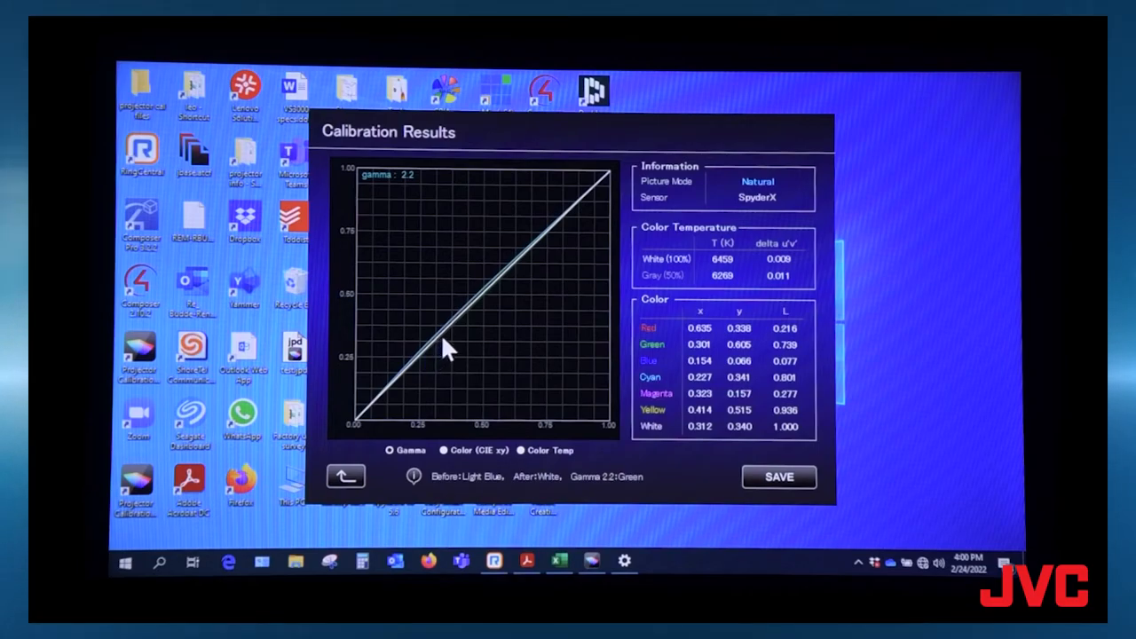
{"action": "mouse_move", "coordinate": [462, 333]}
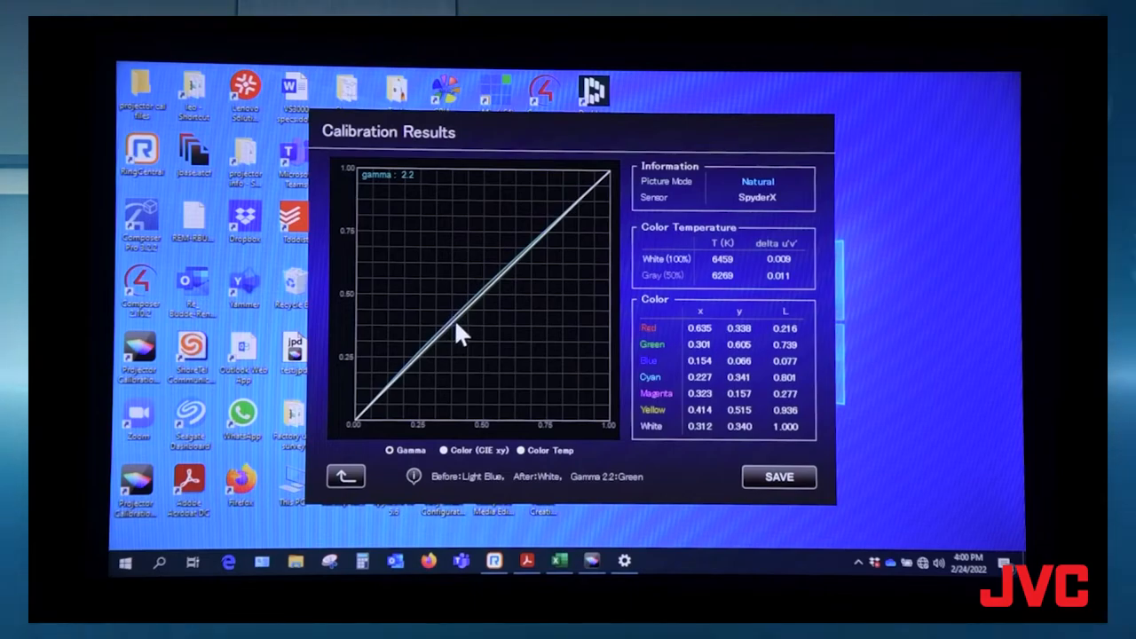
{"action": "mouse_move", "coordinate": [435, 355]}
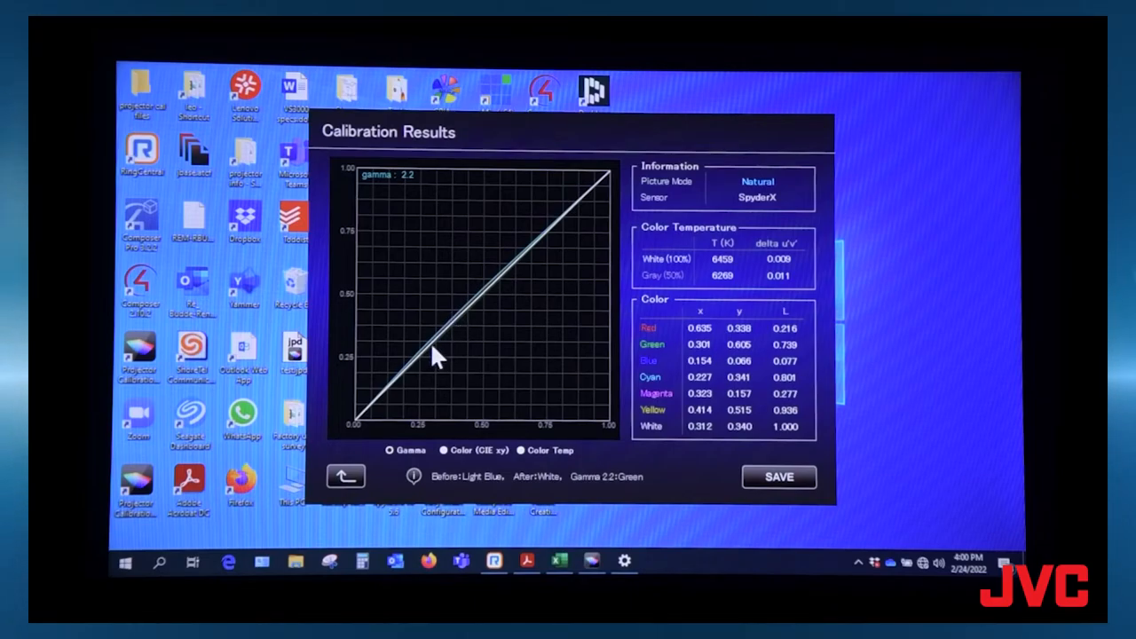
{"action": "mouse_move", "coordinate": [439, 346]}
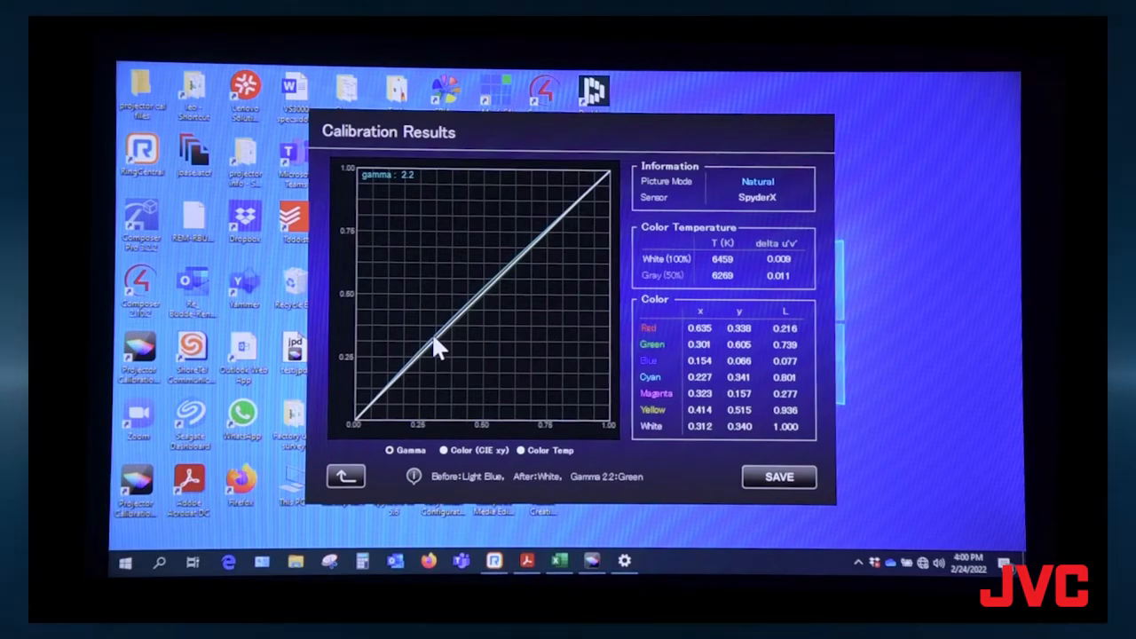
{"action": "mouse_move", "coordinate": [459, 350]}
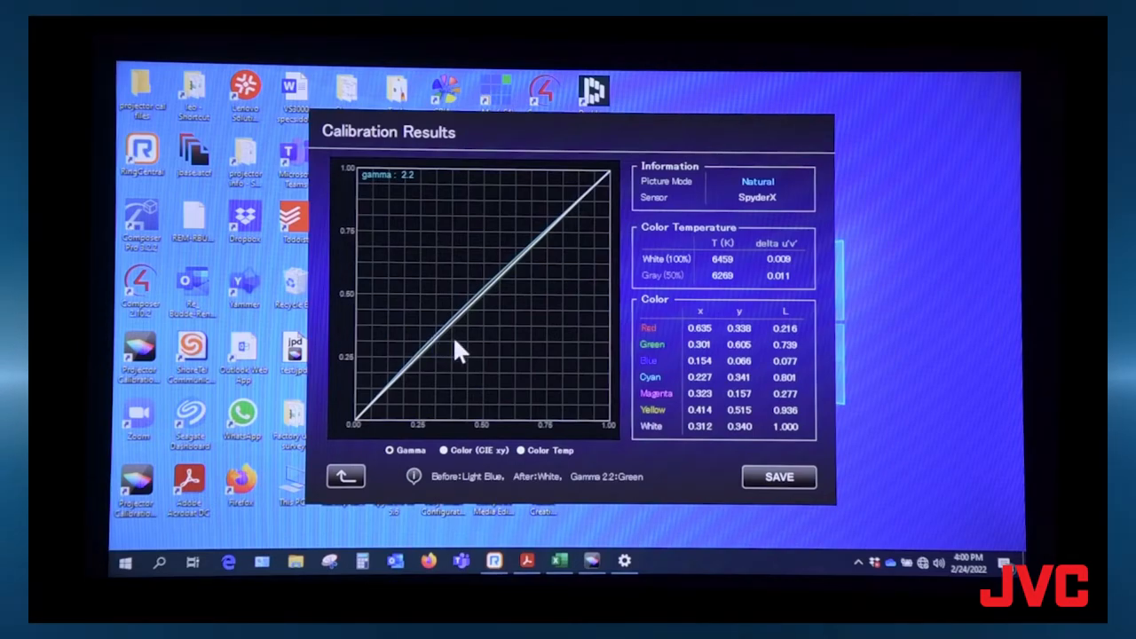
{"action": "mouse_move", "coordinate": [483, 373]}
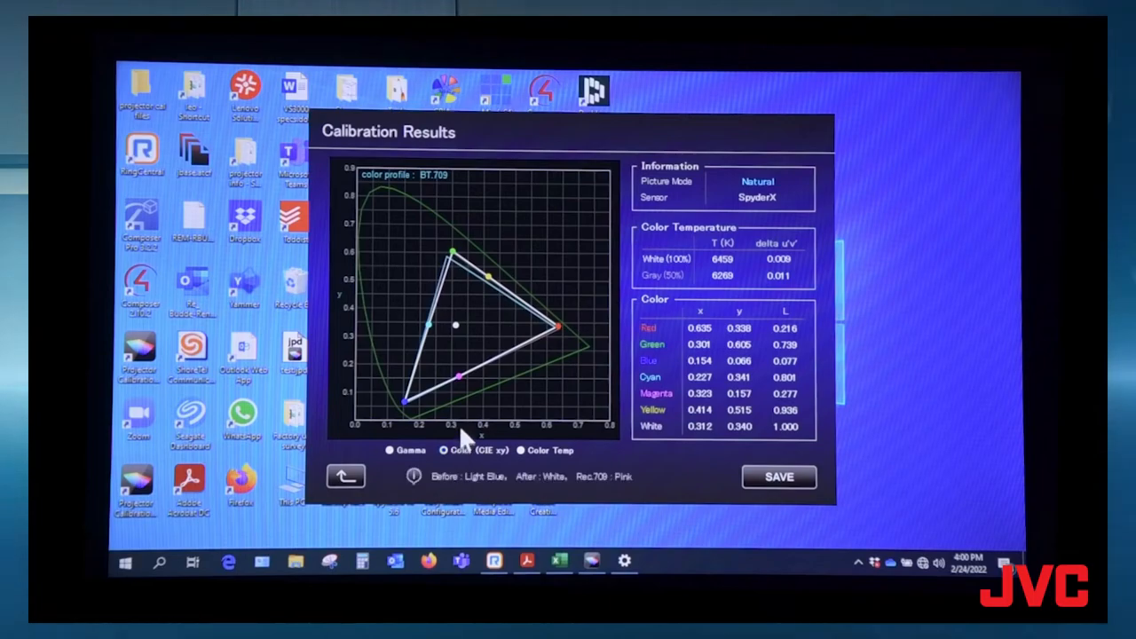
{"action": "mouse_move", "coordinate": [524, 354]}
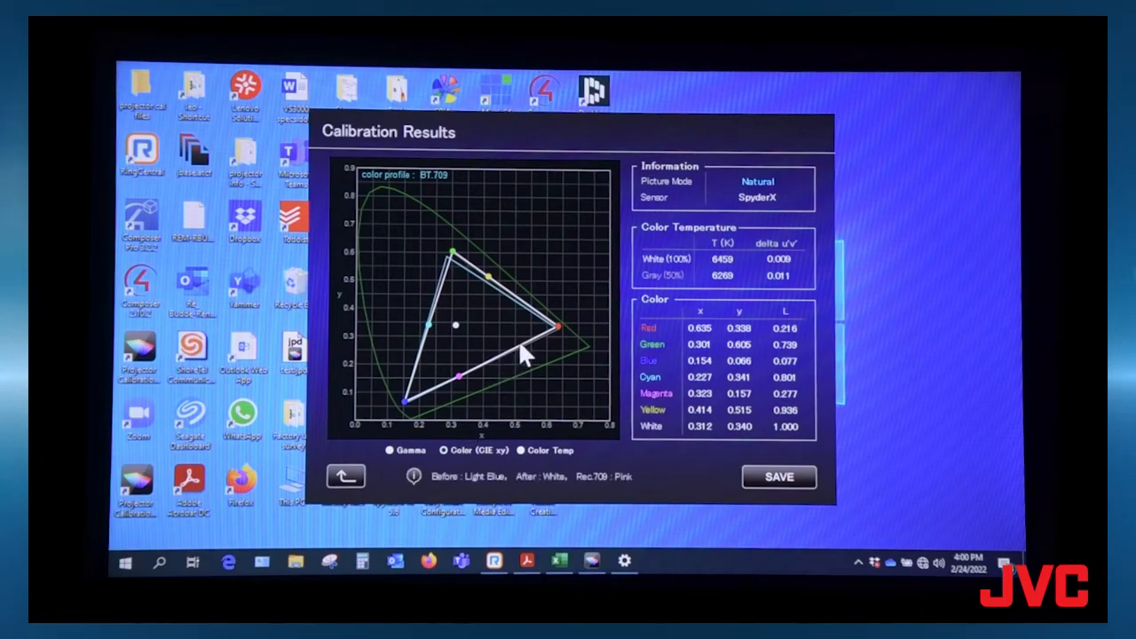
{"action": "mouse_move", "coordinate": [537, 351]}
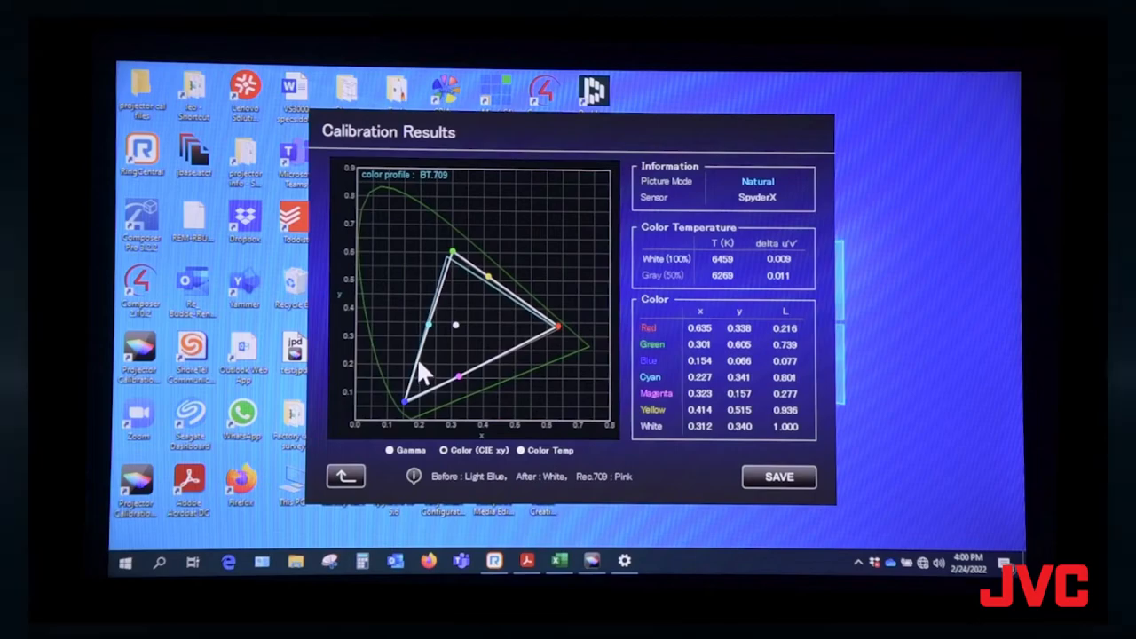
{"action": "mouse_move", "coordinate": [448, 280]}
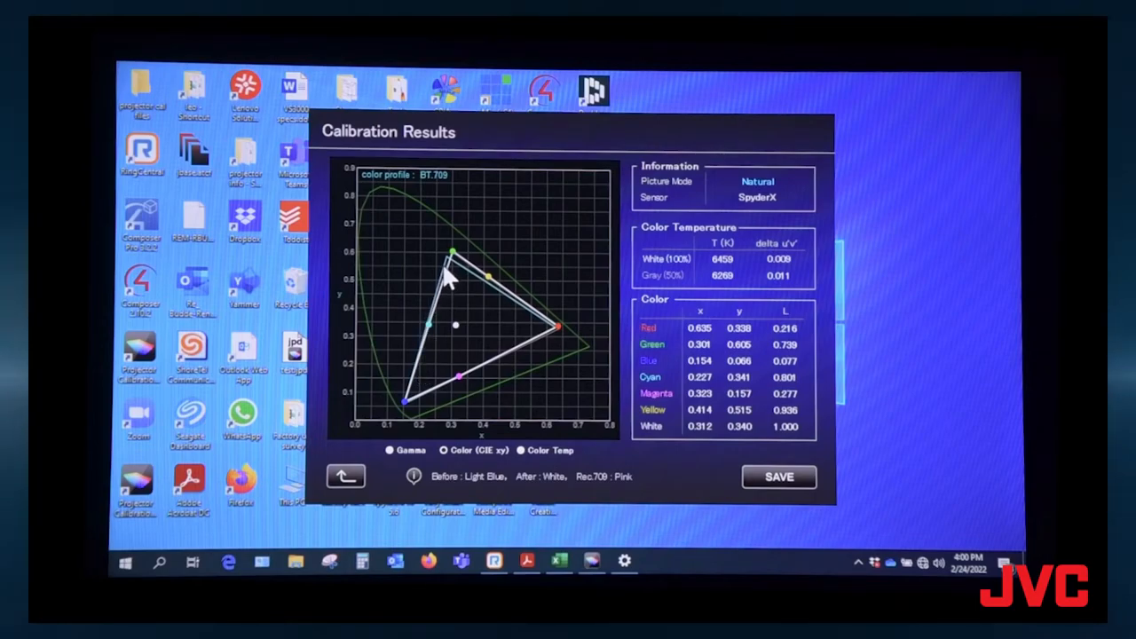
{"action": "mouse_move", "coordinate": [466, 293]}
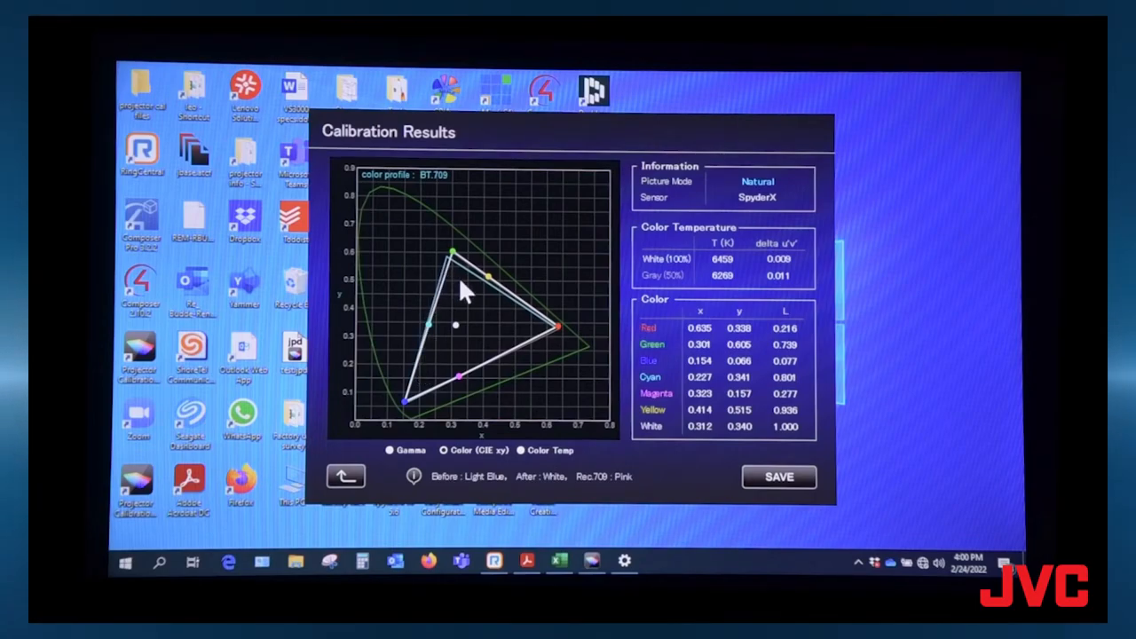
{"action": "mouse_move", "coordinate": [480, 289]}
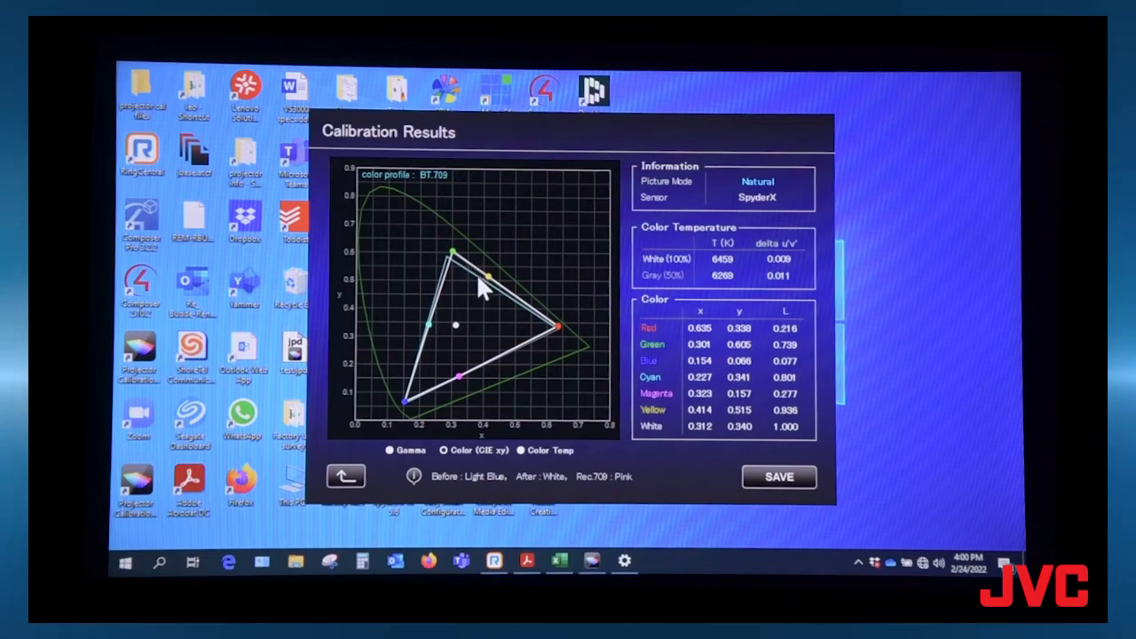
{"action": "mouse_move", "coordinate": [466, 266]}
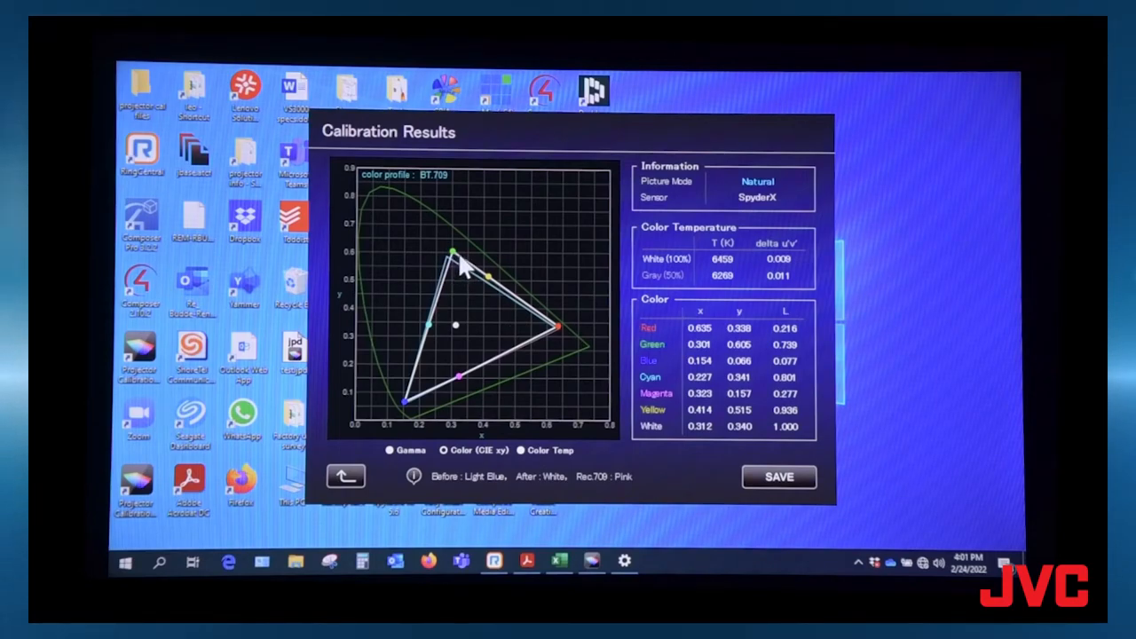
{"action": "mouse_move", "coordinate": [462, 266]}
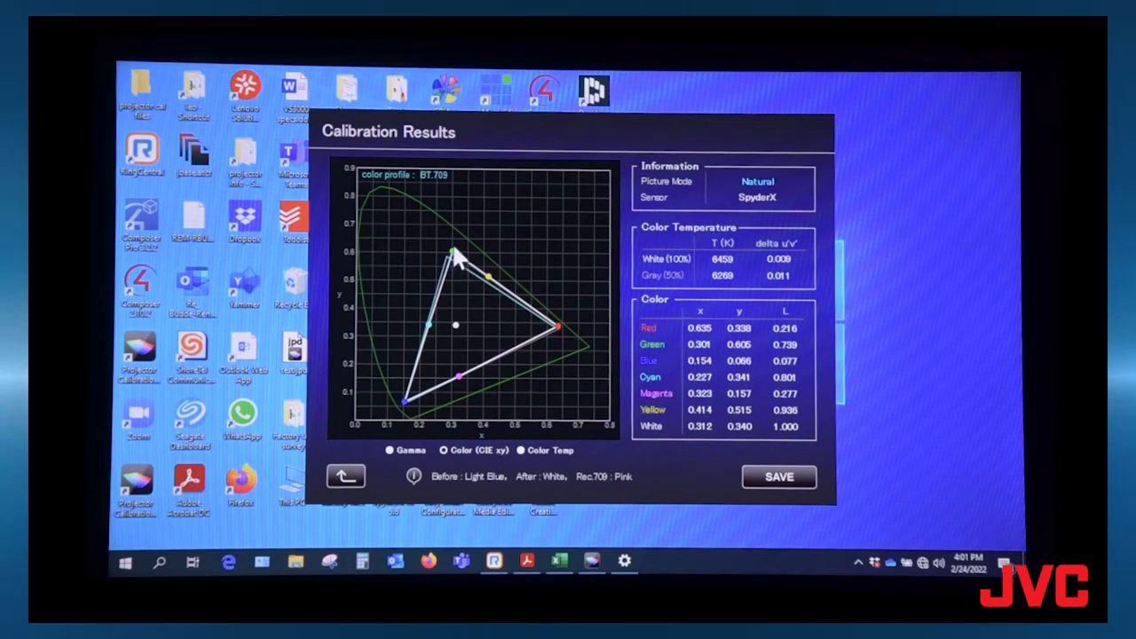
{"action": "mouse_move", "coordinate": [486, 335]}
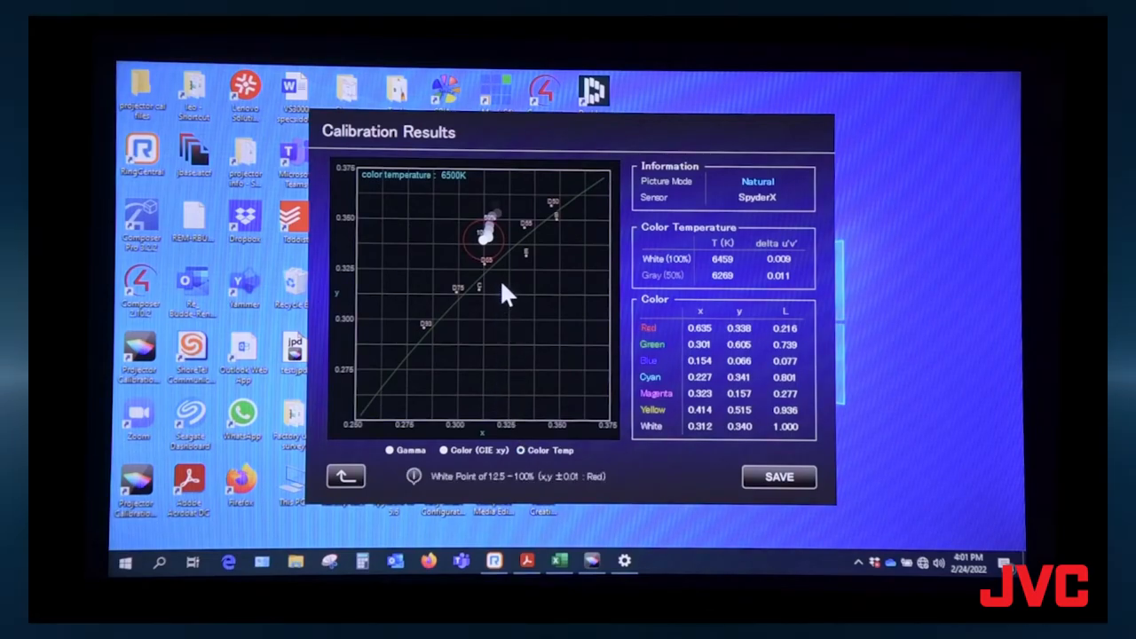
{"action": "mouse_move", "coordinate": [613, 310]}
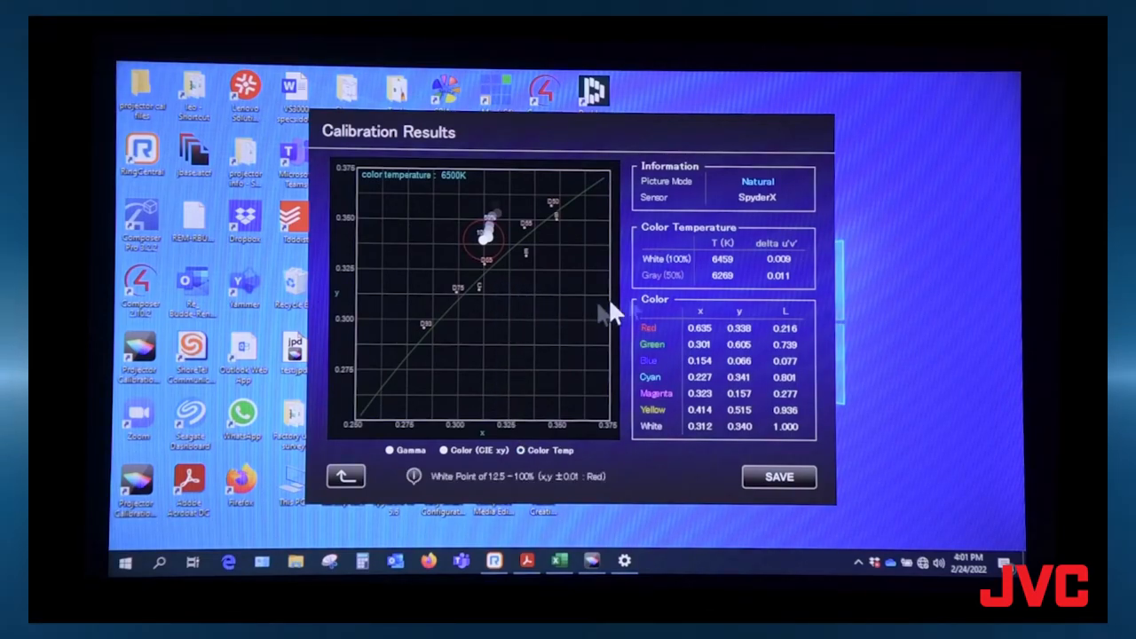
{"action": "mouse_move", "coordinate": [741, 297]}
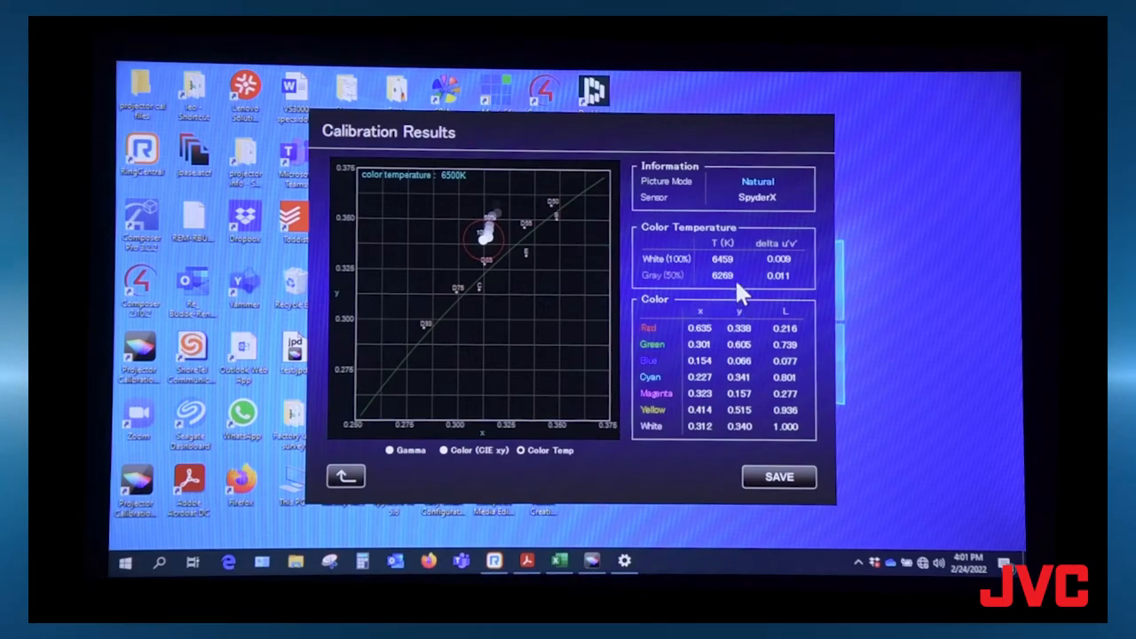
{"action": "mouse_move", "coordinate": [736, 297]}
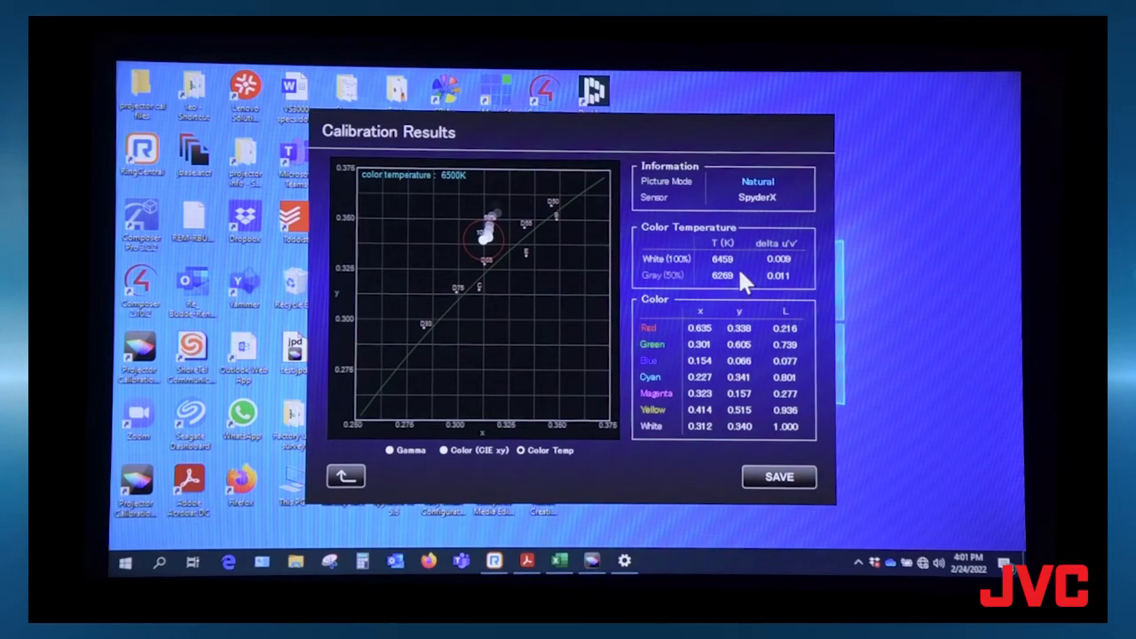
{"action": "mouse_move", "coordinate": [744, 274]}
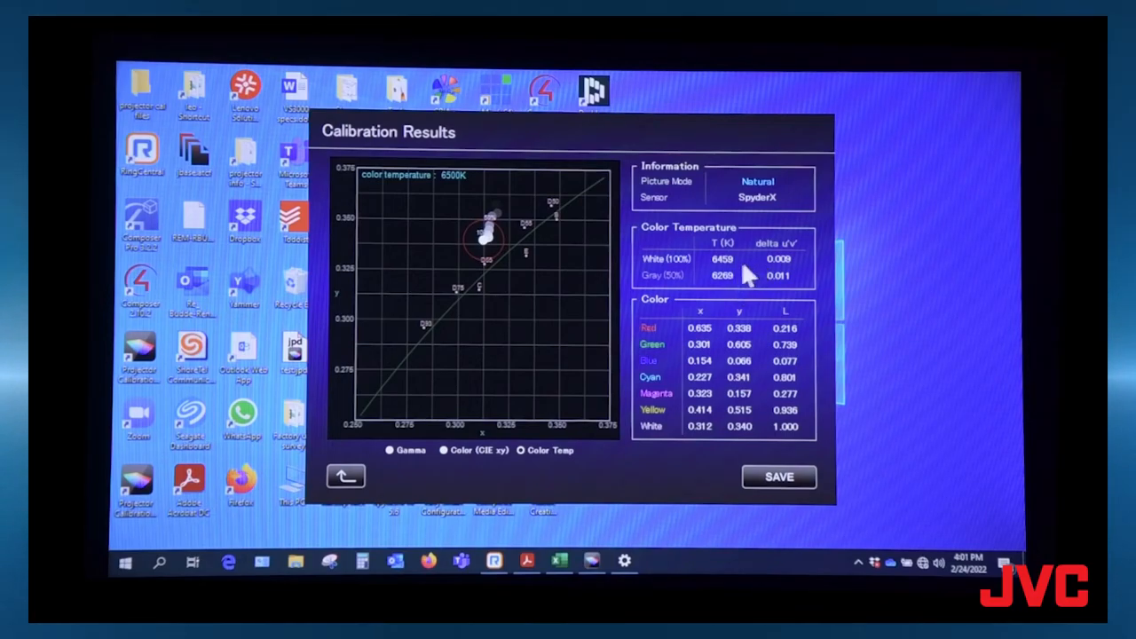
{"action": "mouse_move", "coordinate": [741, 258]}
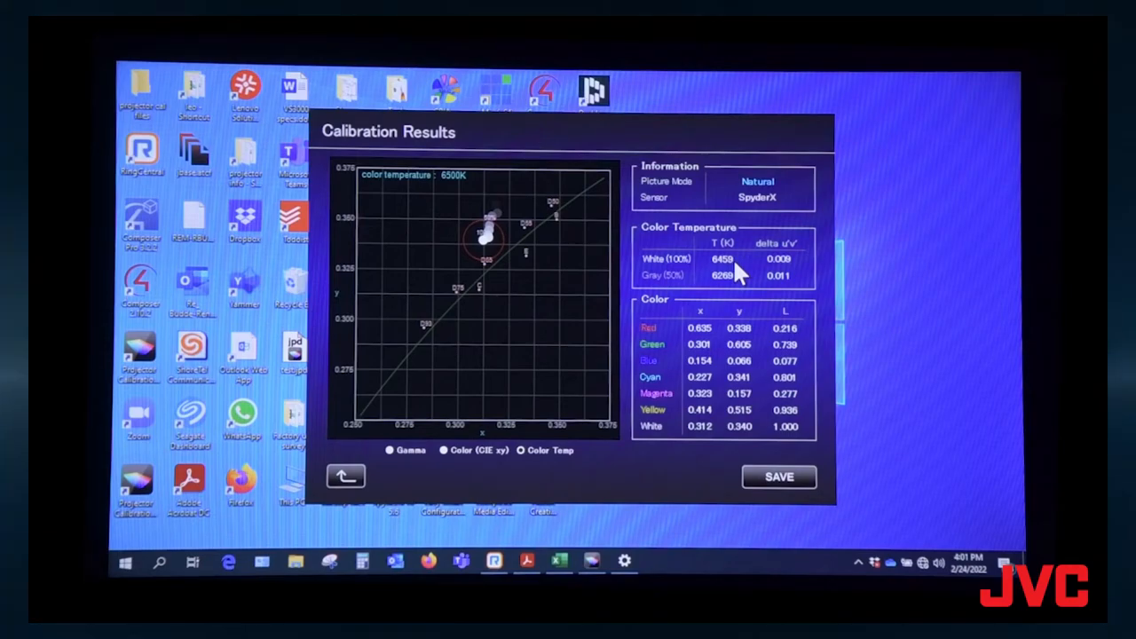
{"action": "mouse_move", "coordinate": [732, 368]}
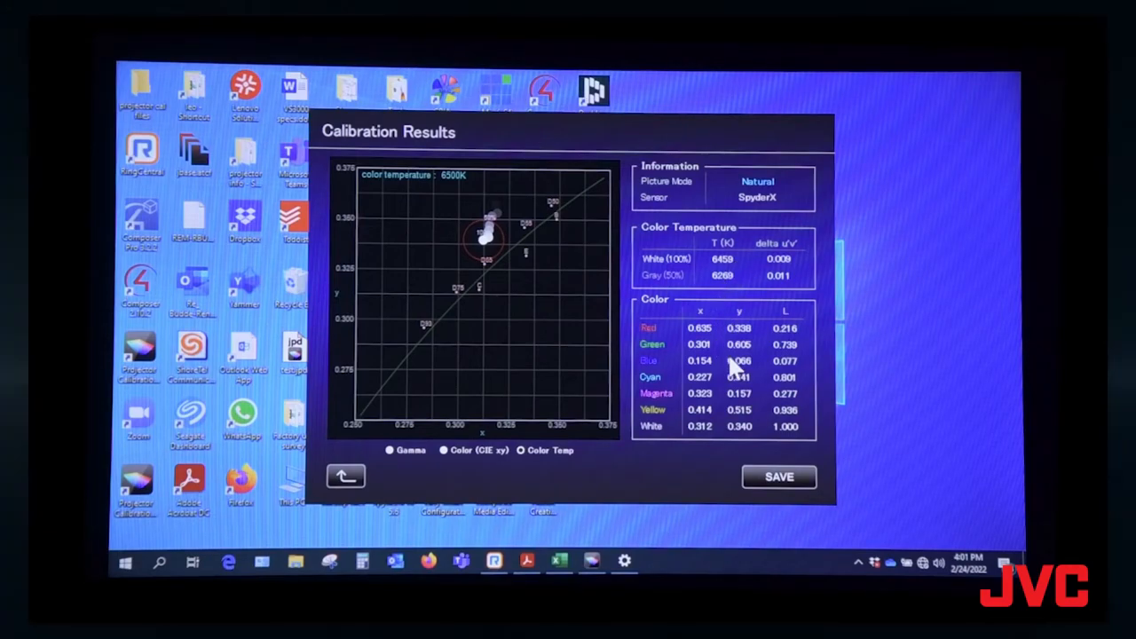
{"action": "mouse_move", "coordinate": [750, 417]}
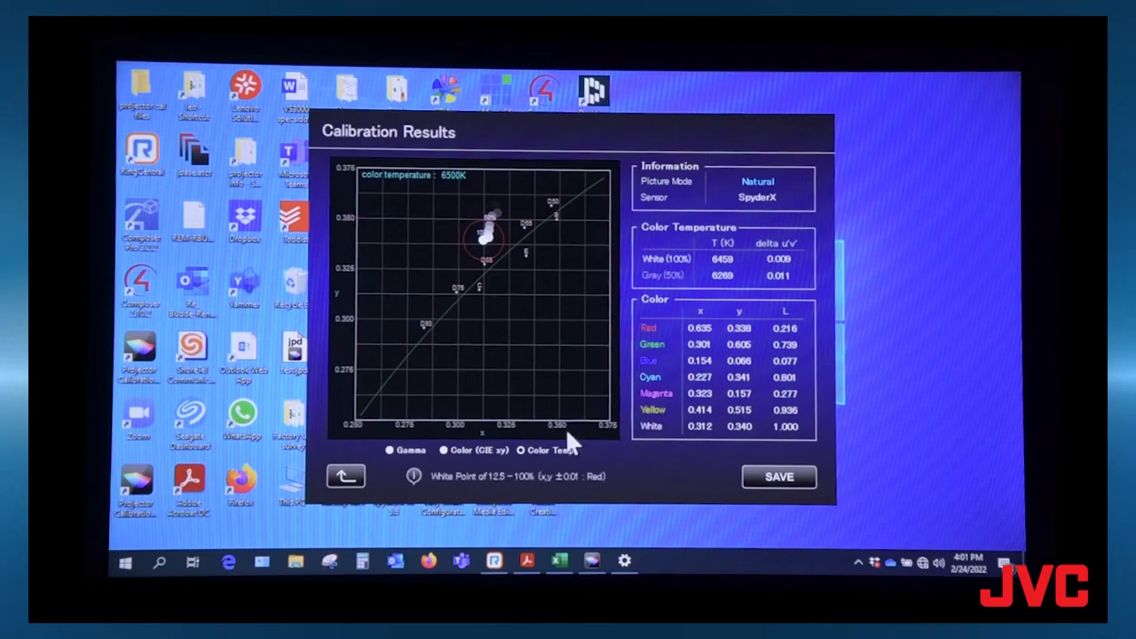
{"action": "mouse_move", "coordinate": [528, 428]}
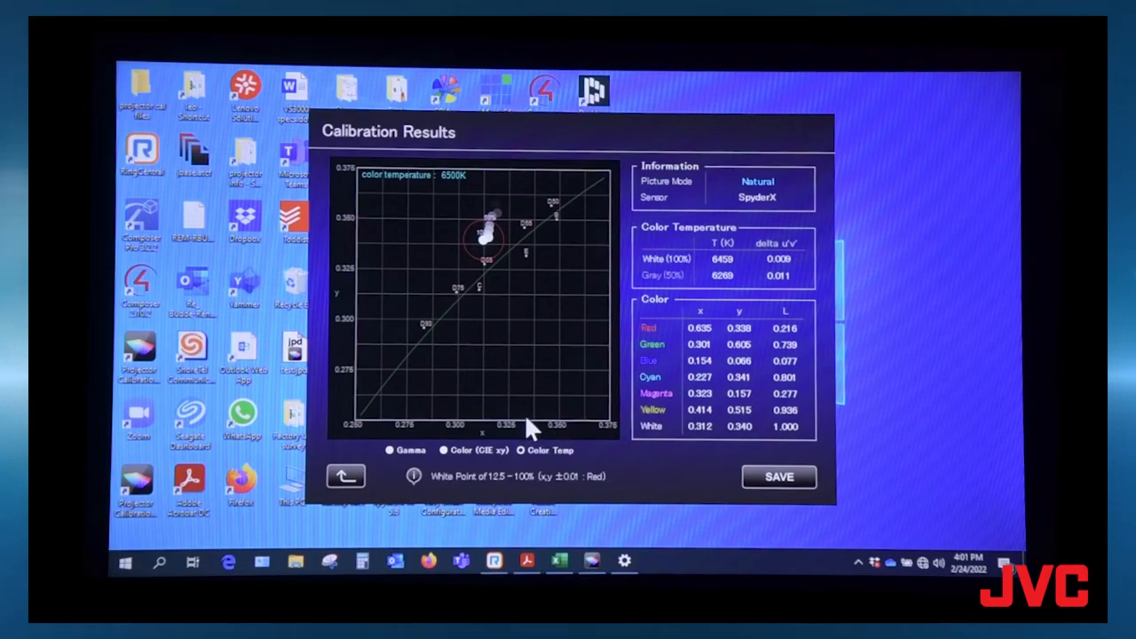
{"action": "mouse_move", "coordinate": [530, 424]}
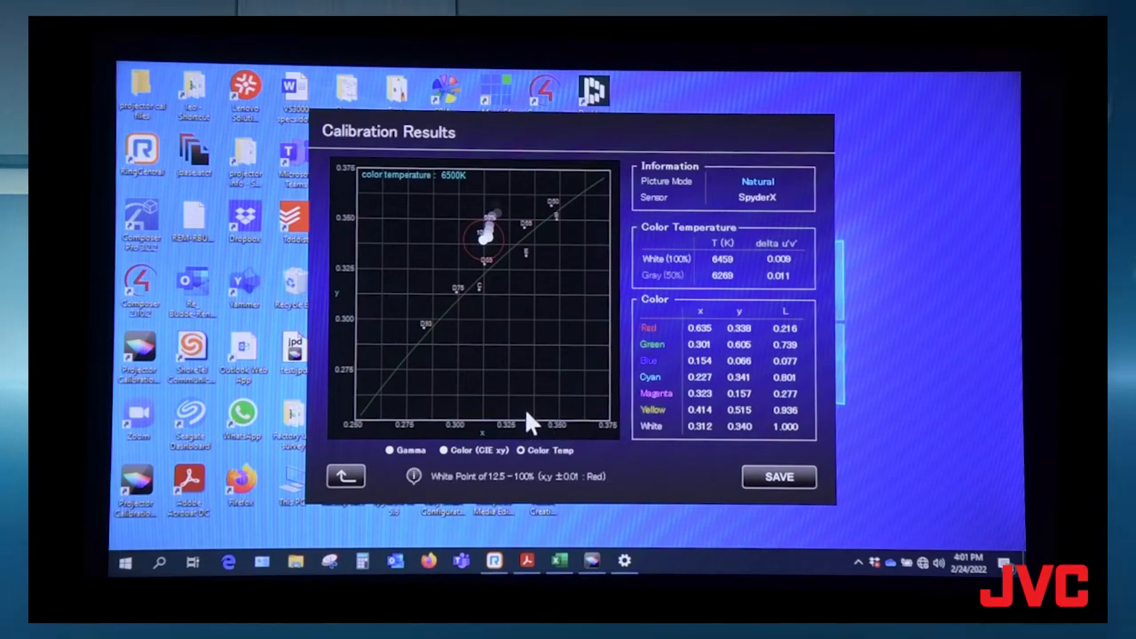